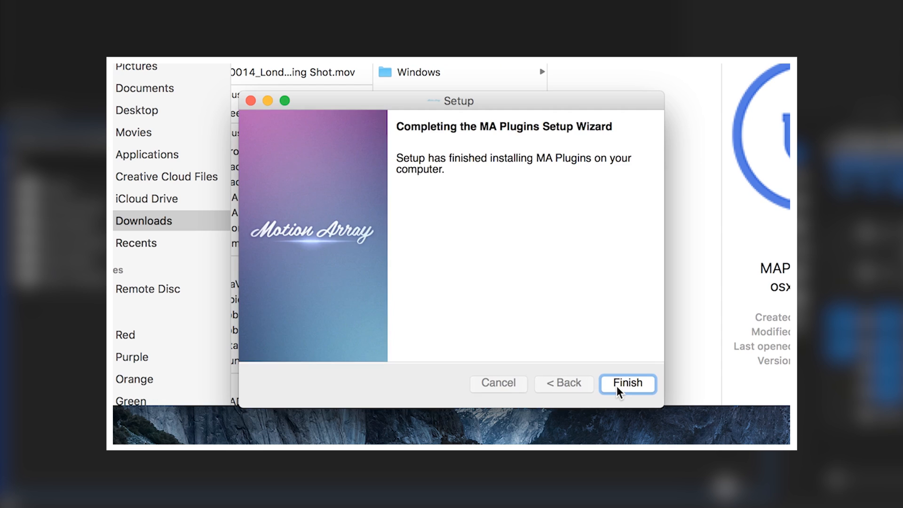
Finish the MA Plugins setup wizard to complete the installation
click(626, 384)
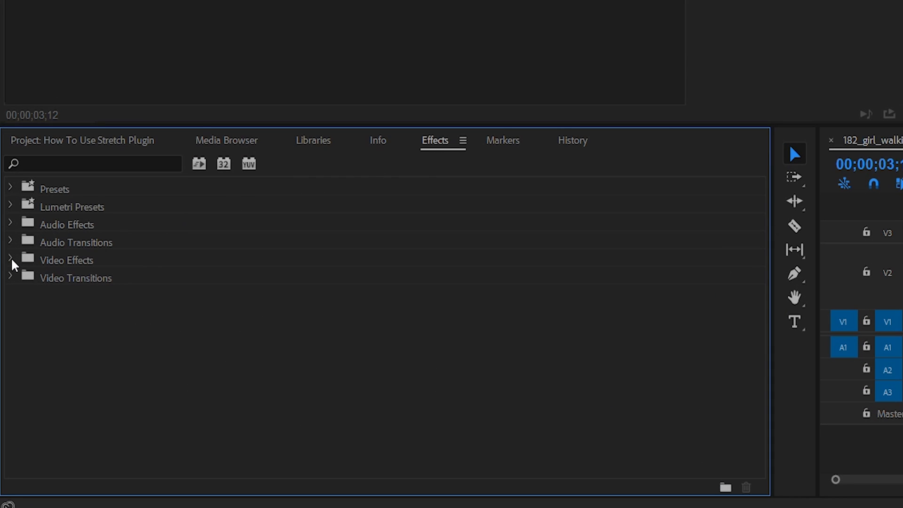
Expand Video Effects and scroll down to the Motion Array folder's Long Shadow and Stretch
click(10, 259)
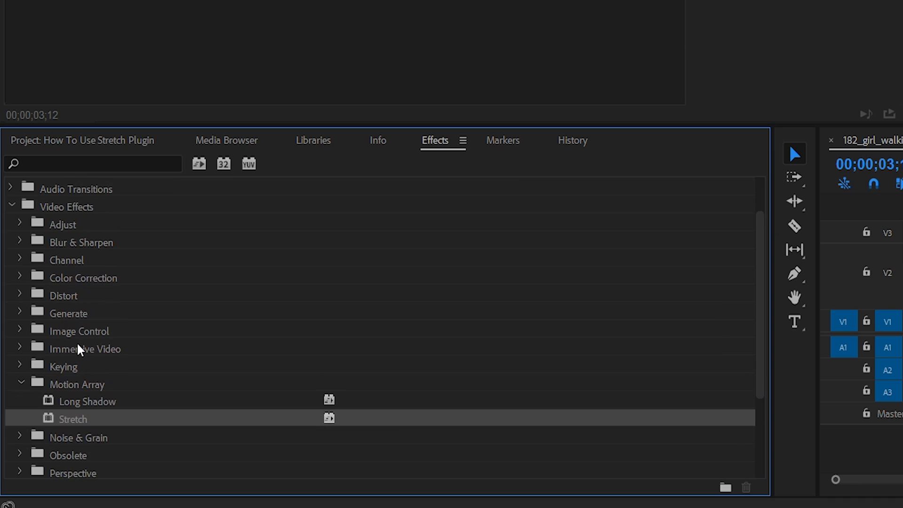
scroll(down, 3)
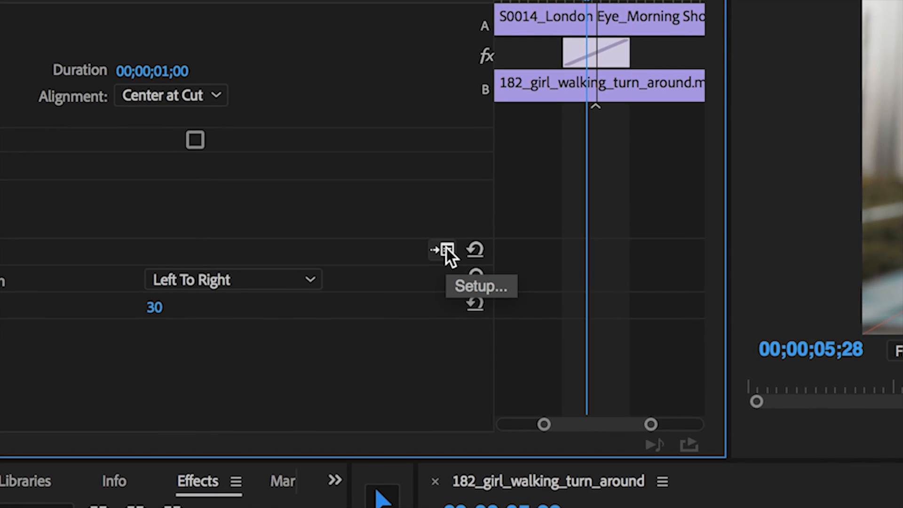
Apply Motion Array Stretch to the 182_girl_walking_turn_around clip
click(448, 248)
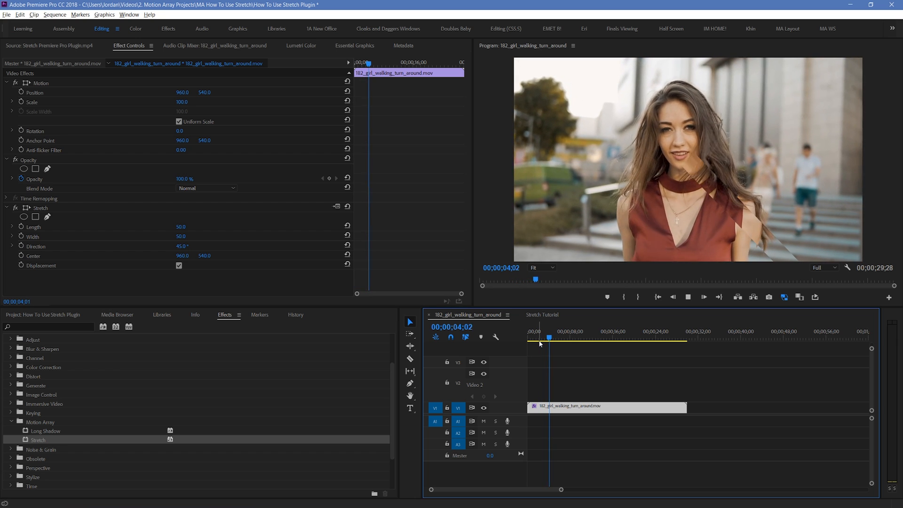
Raise the Stretch Length to 83 and Width to 263 in Effect Controls
click(562, 331)
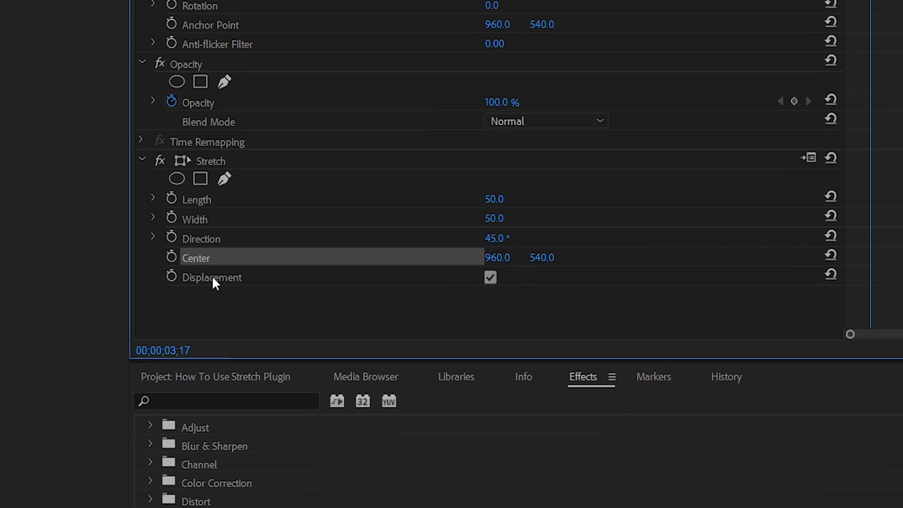
click(211, 277)
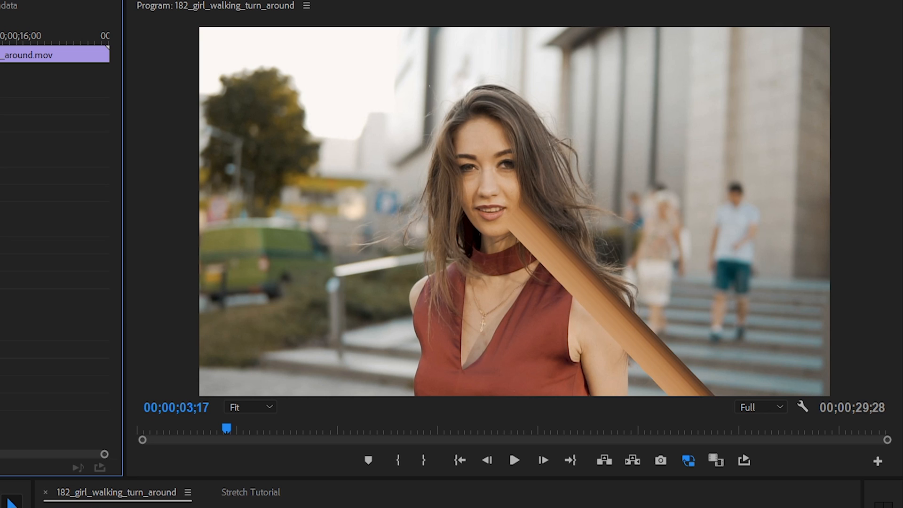
click(513, 460)
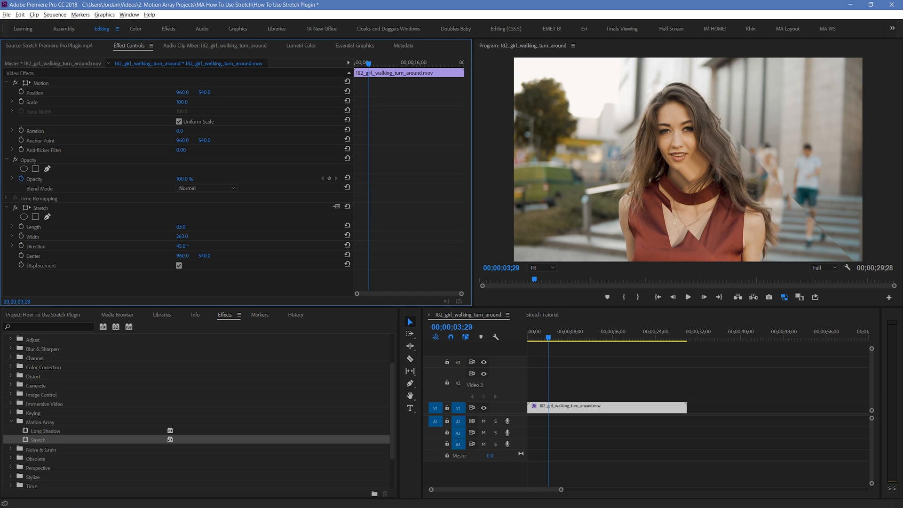
Change the Stretch Direction from 45 to 48 degrees
double_click(182, 246)
text(48)
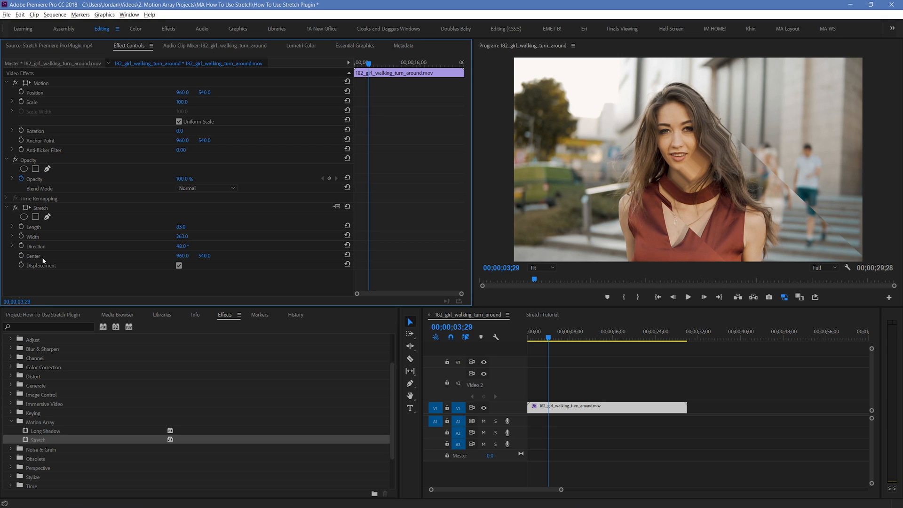
mouse_move(42, 261)
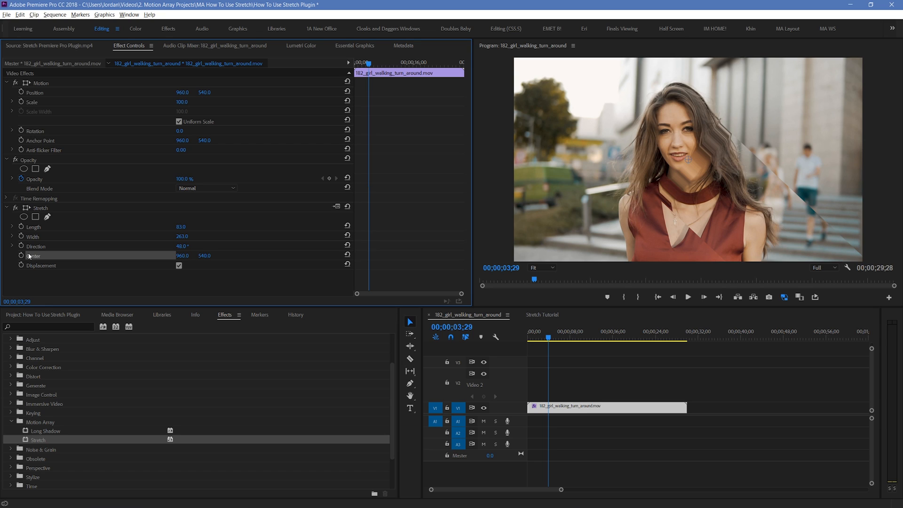
mouse_move(687, 183)
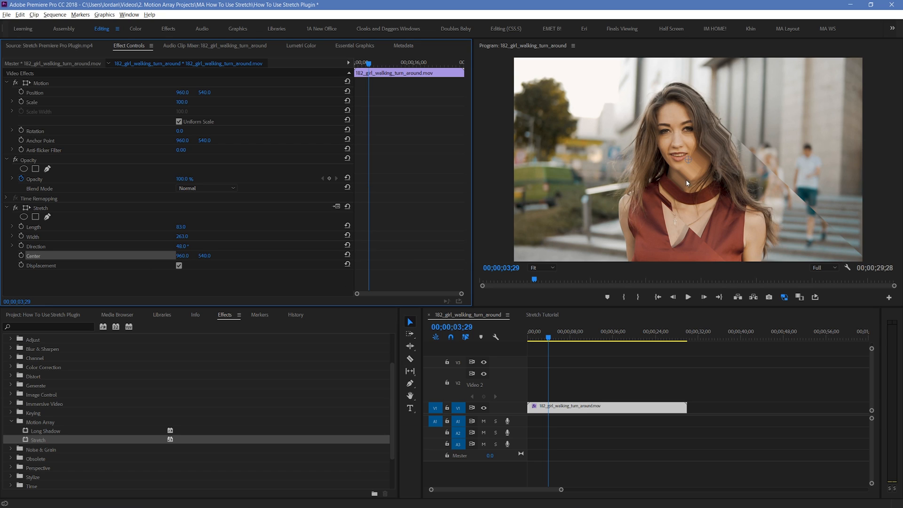
mouse_move(683, 174)
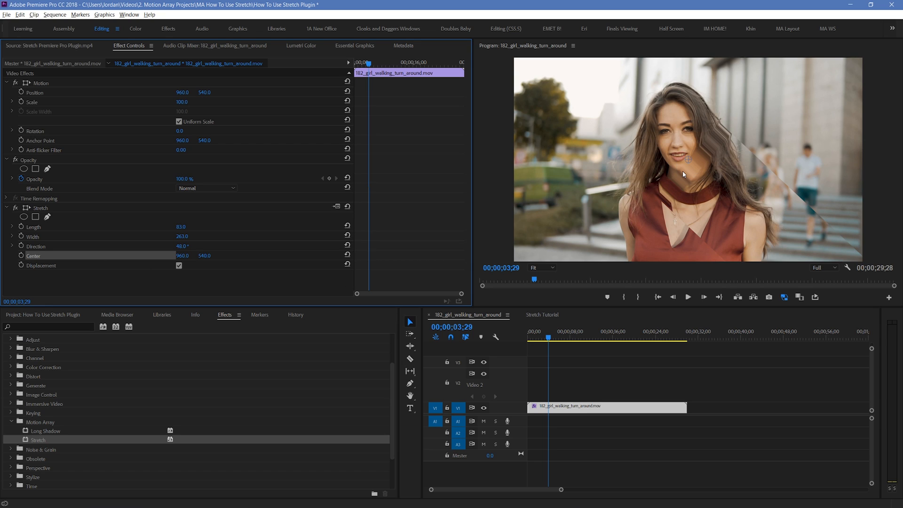
mouse_move(193, 287)
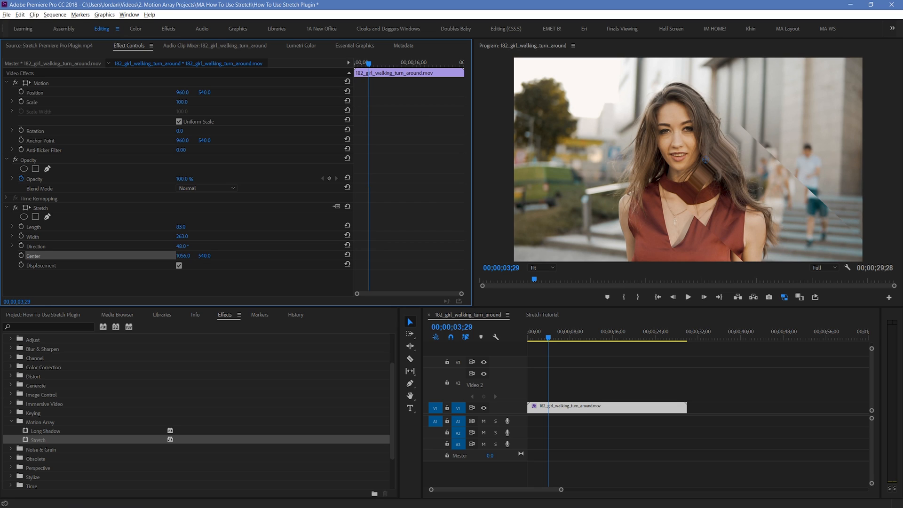
Drag the Stretch Center lower in the frame, around the girl's neckline
drag(184, 255, 179, 255)
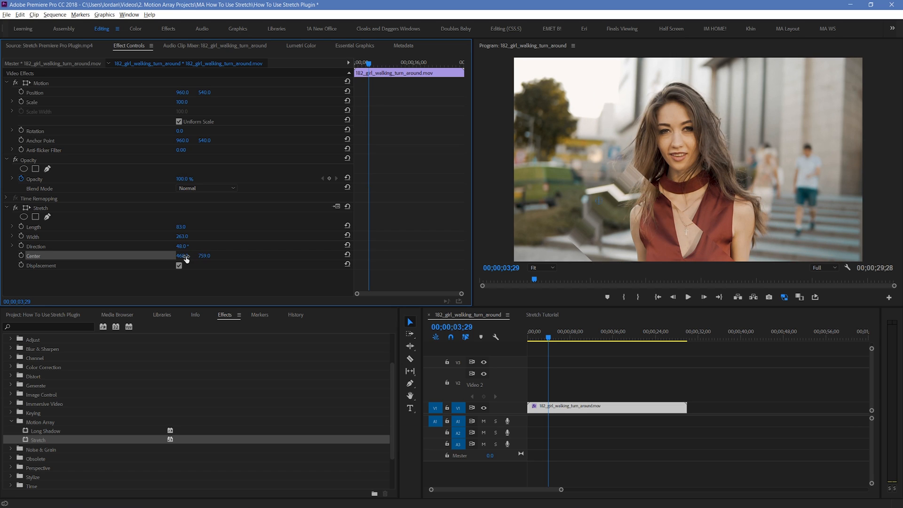
Toggle Stretch Displacement off and on to compare, leaving it enabled
click(179, 265)
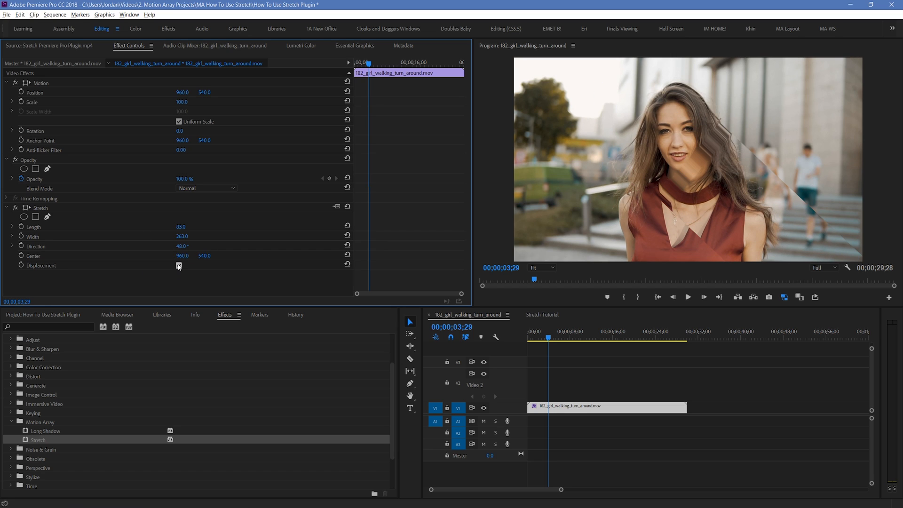
click(179, 264)
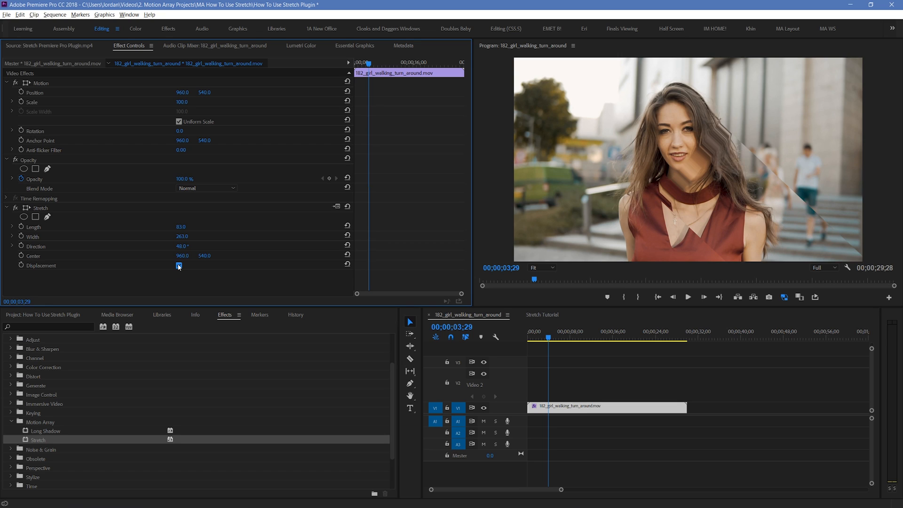
click(178, 266)
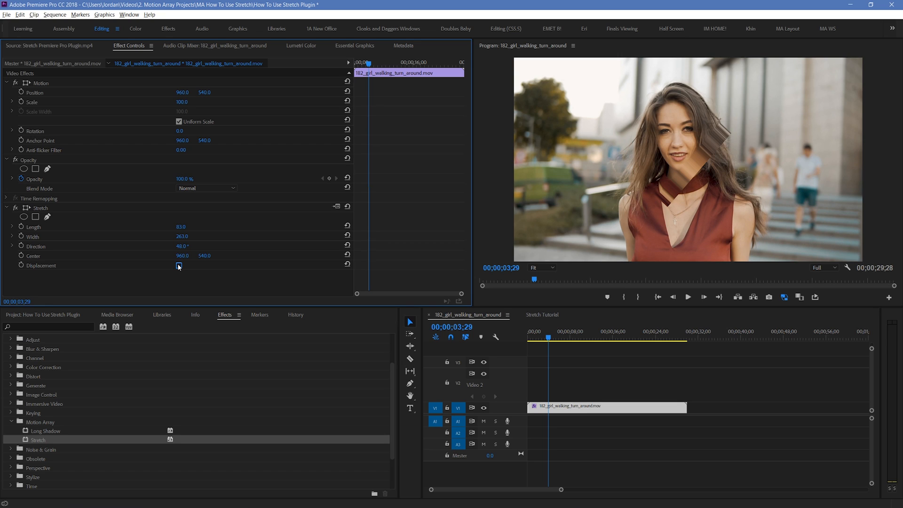
click(178, 265)
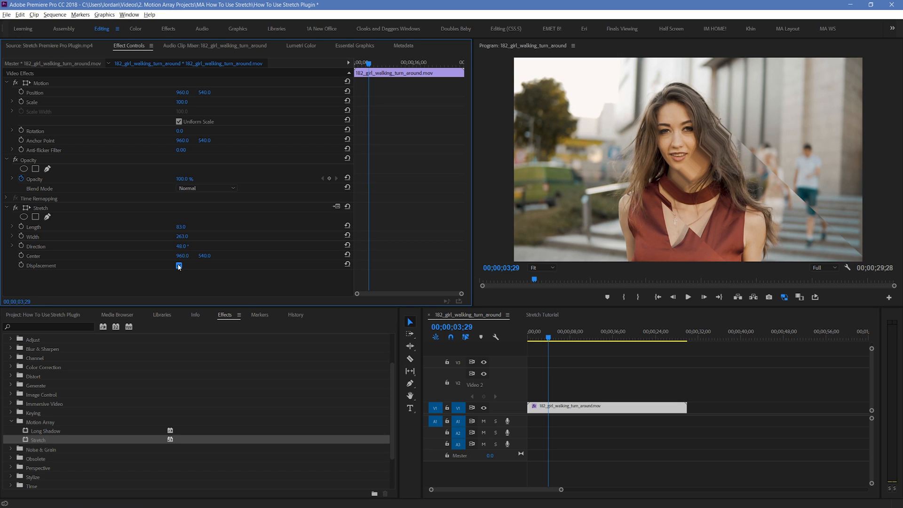
click(179, 265)
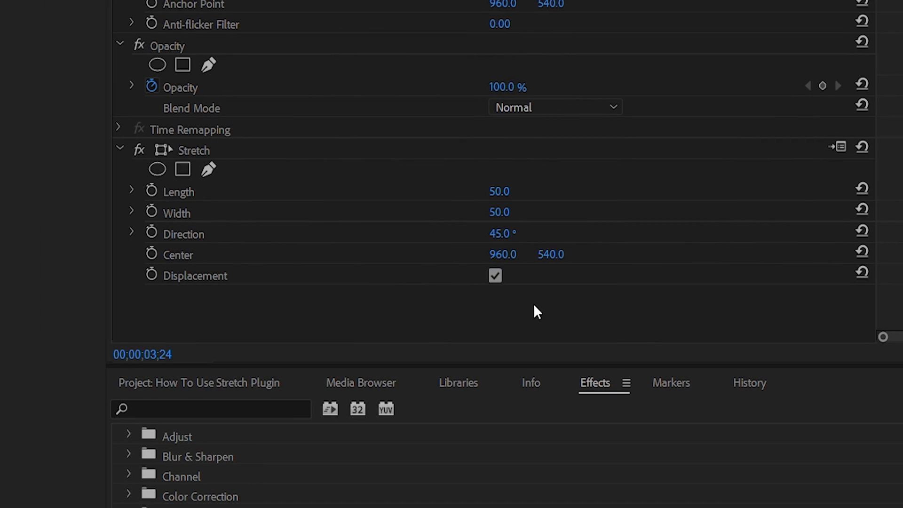
Enable the stopwatch to start keyframing the Stretch Length, Width and Center
click(151, 192)
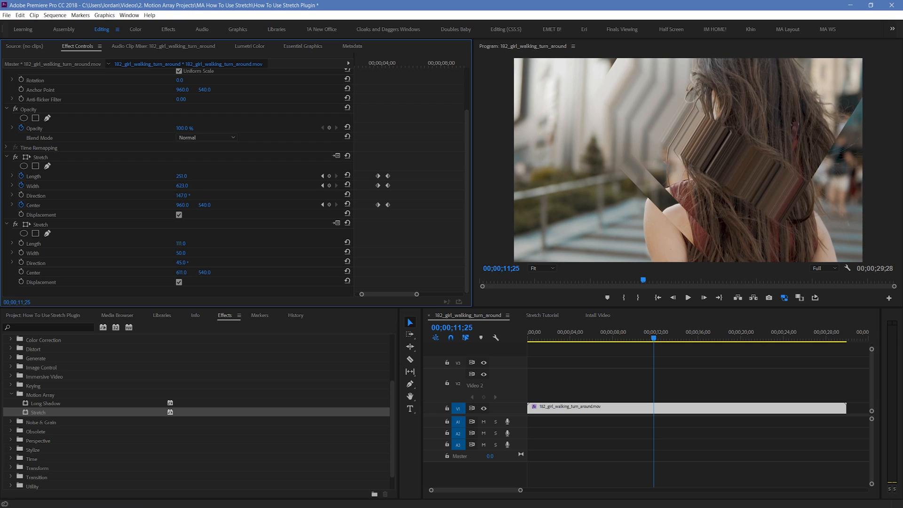
drag(180, 195, 184, 195)
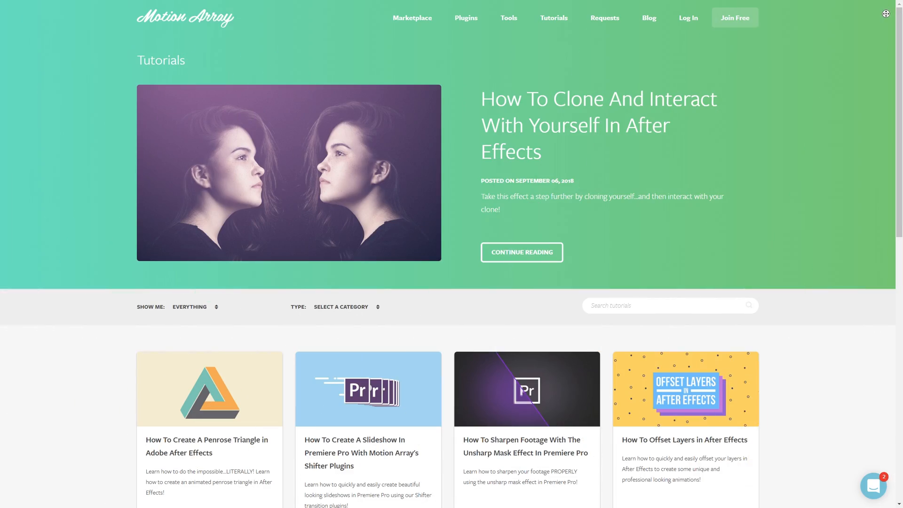
scroll(down, 3)
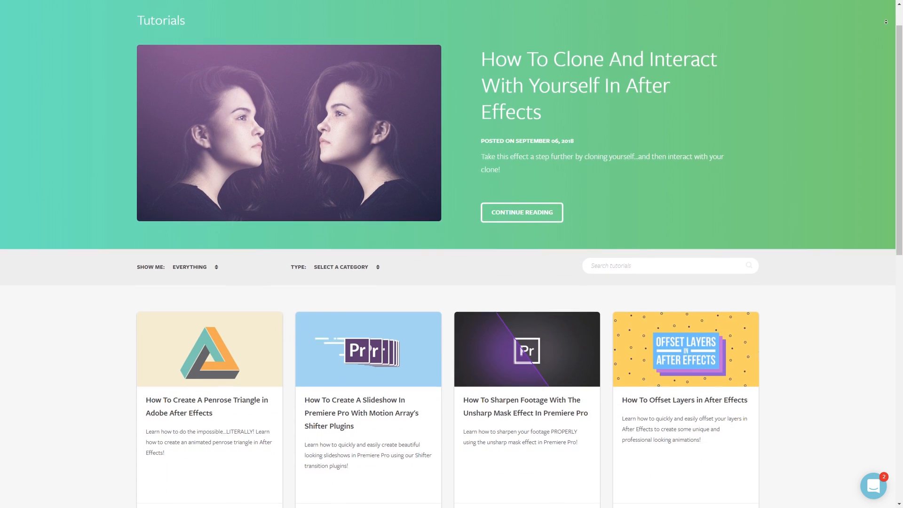
scroll(down, 3)
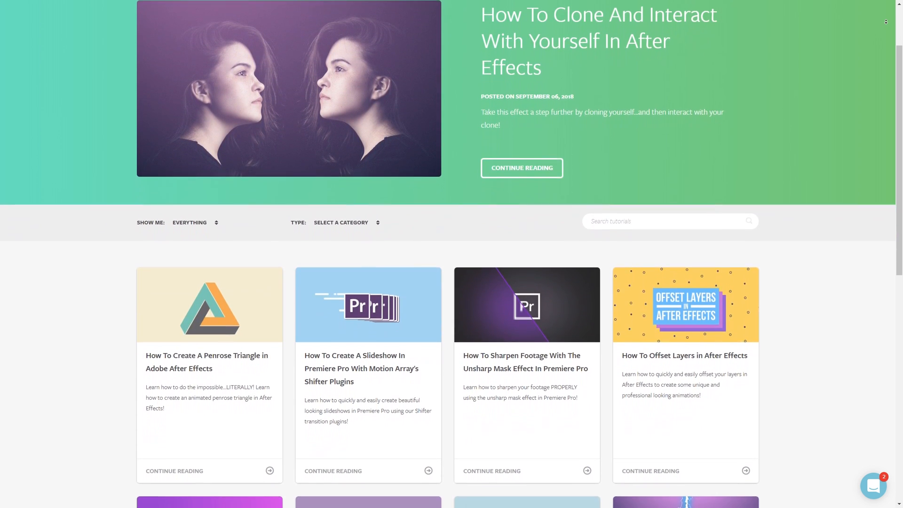
scroll(down, 3)
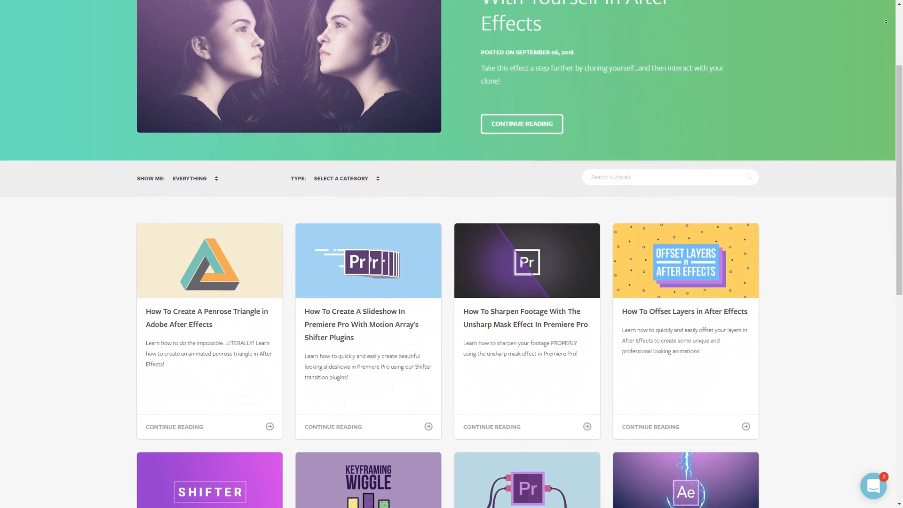
scroll(down, 3)
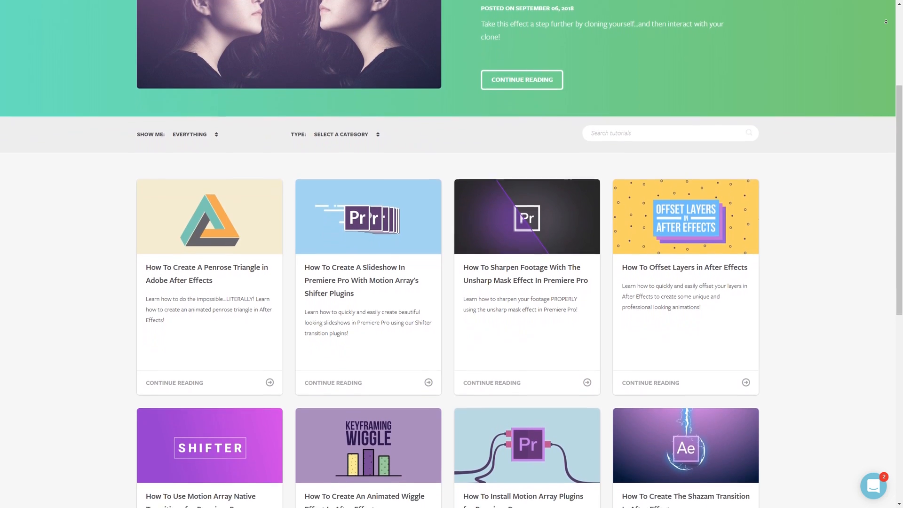
scroll(down, 3)
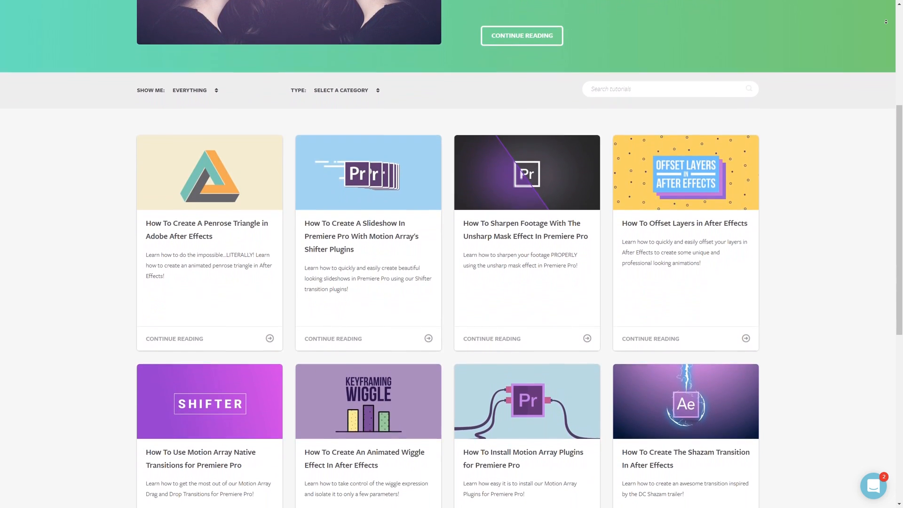
scroll(down, 3)
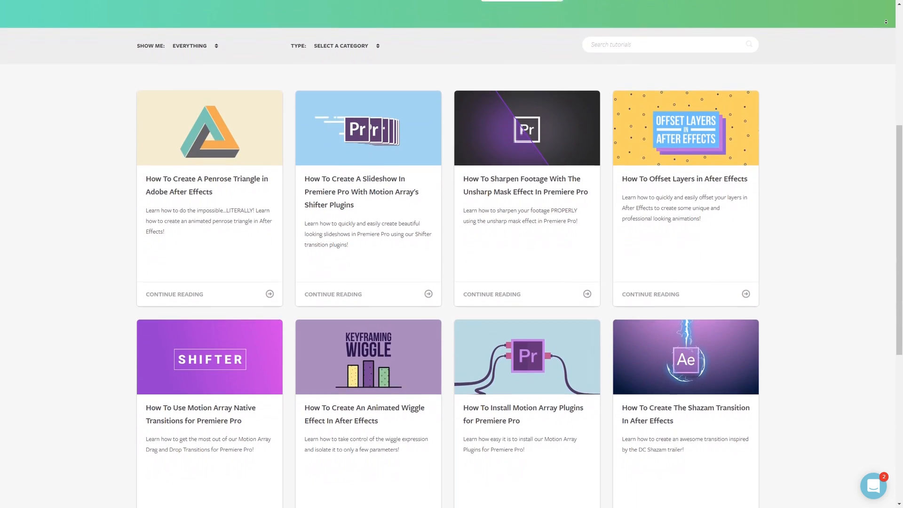
scroll(down, 3)
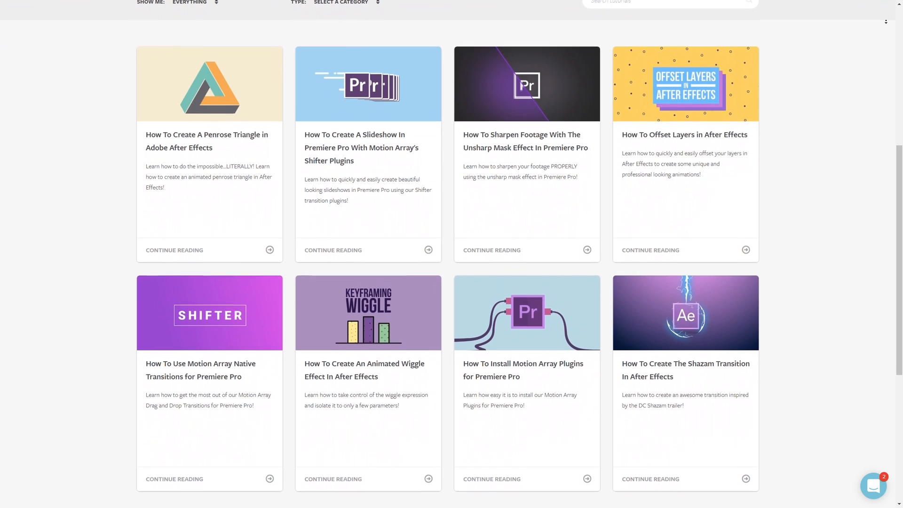